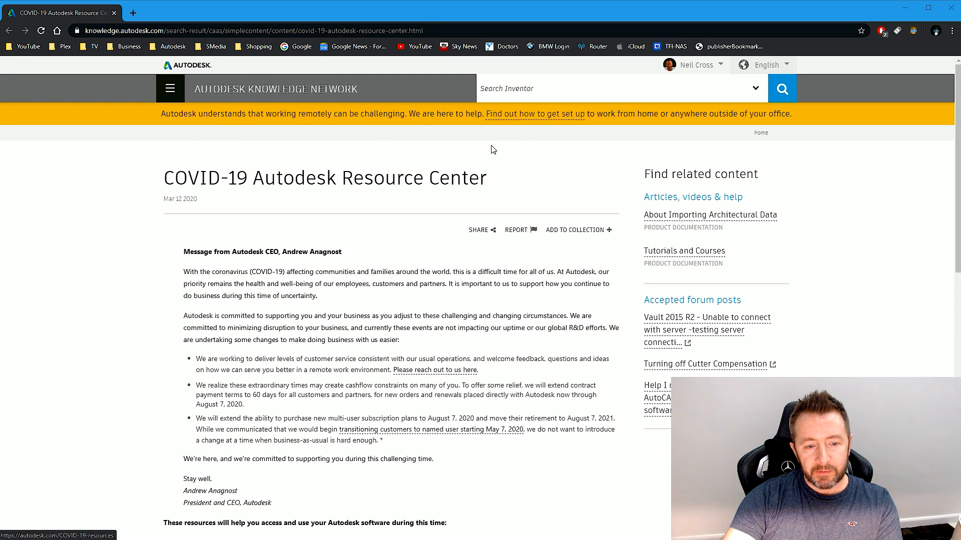
mouse_move(216, 283)
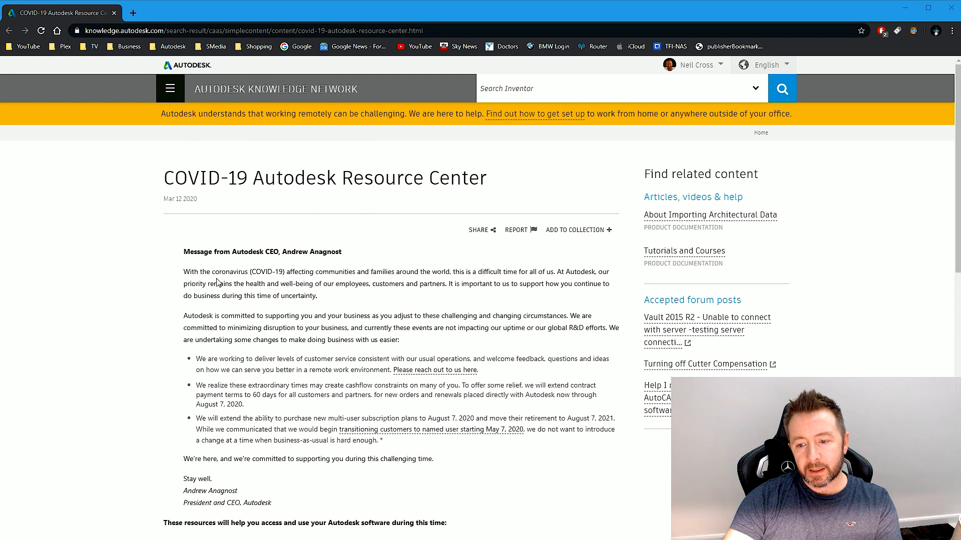
mouse_move(293, 308)
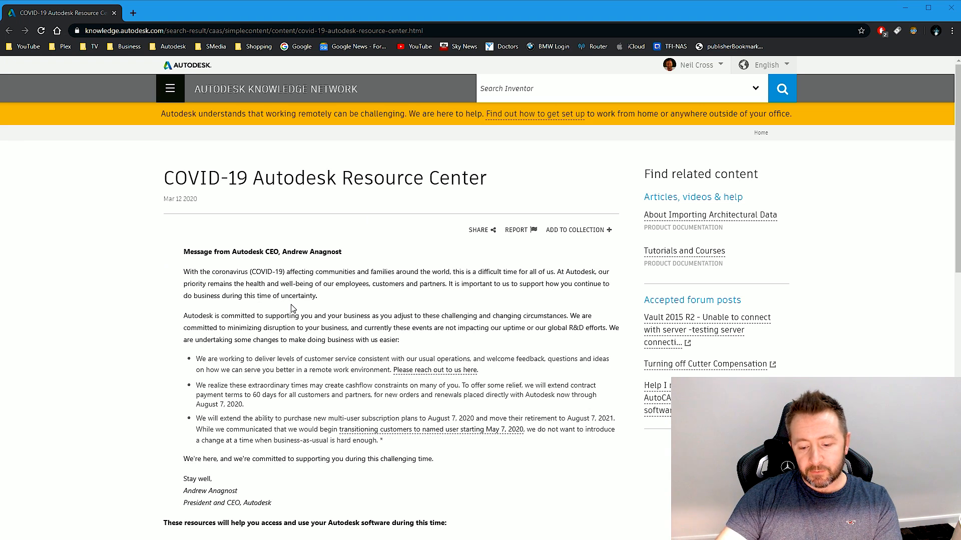